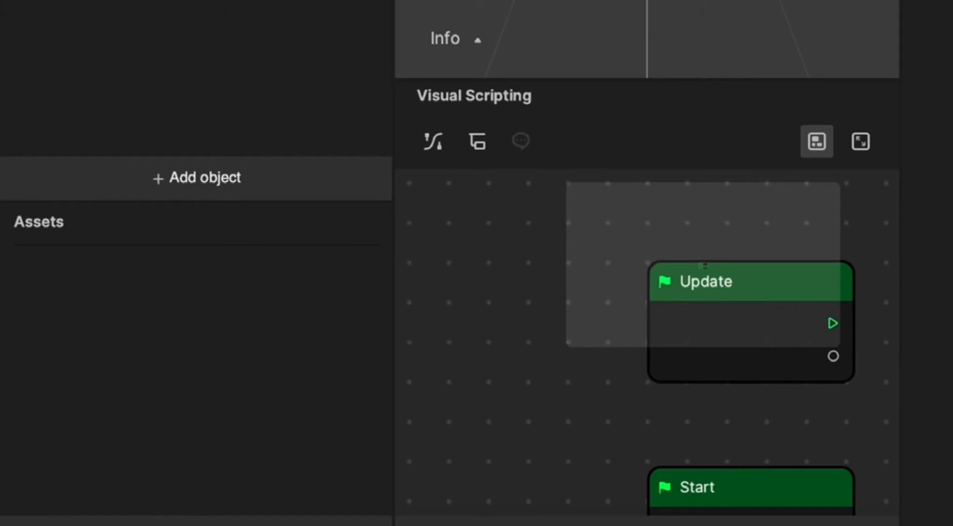
pyautogui.moveTo(152, 197)
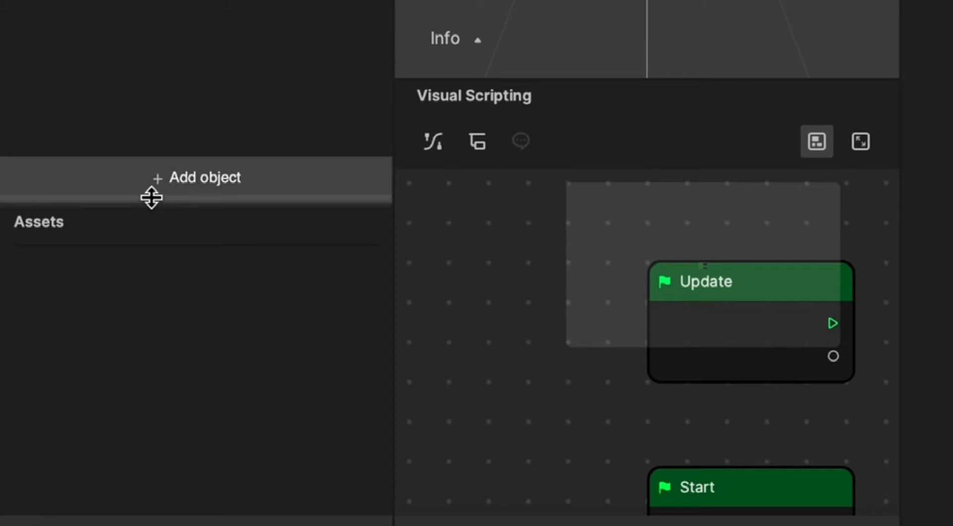
# Bring up the Add object menu listing the available scene object types.
pyautogui.click(196, 176)
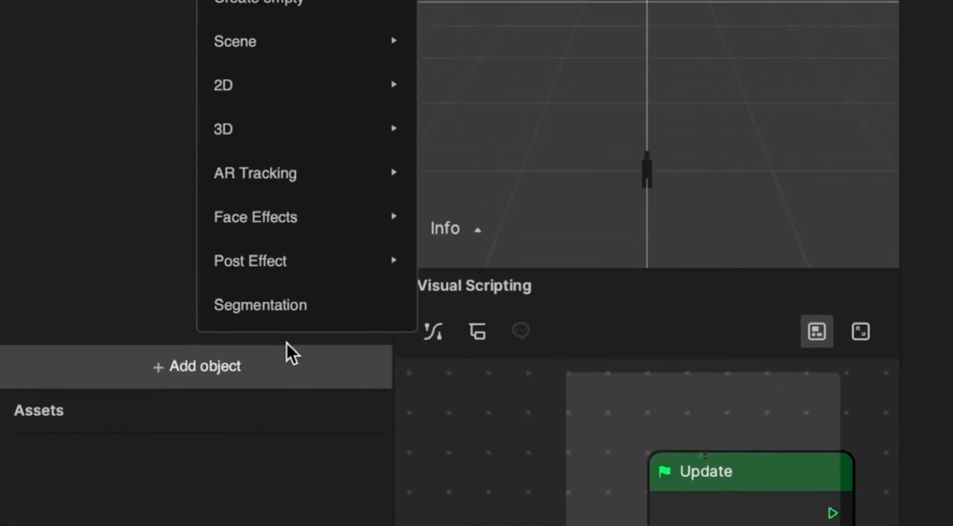
# Add a Portrait Segmentation object so its texture appears in Assets.
pyautogui.click(260, 304)
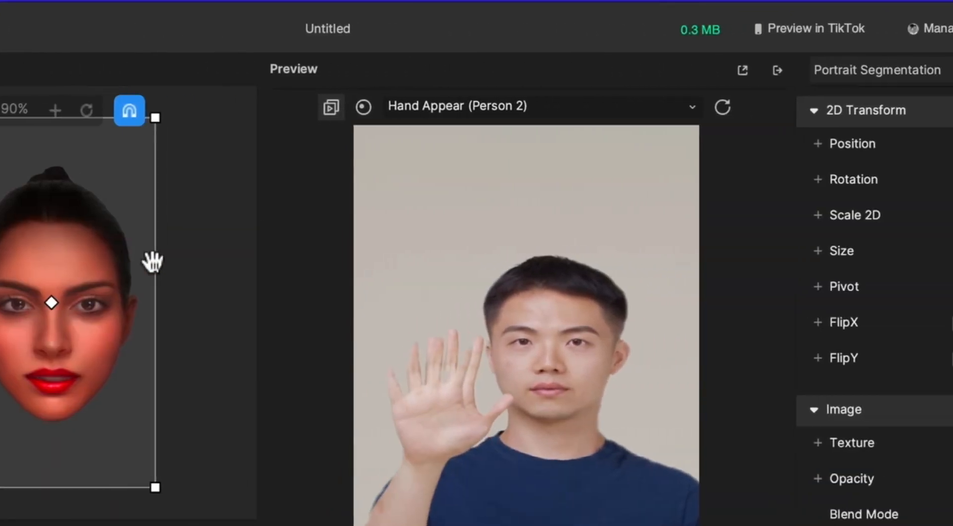
pyautogui.scroll(-3)
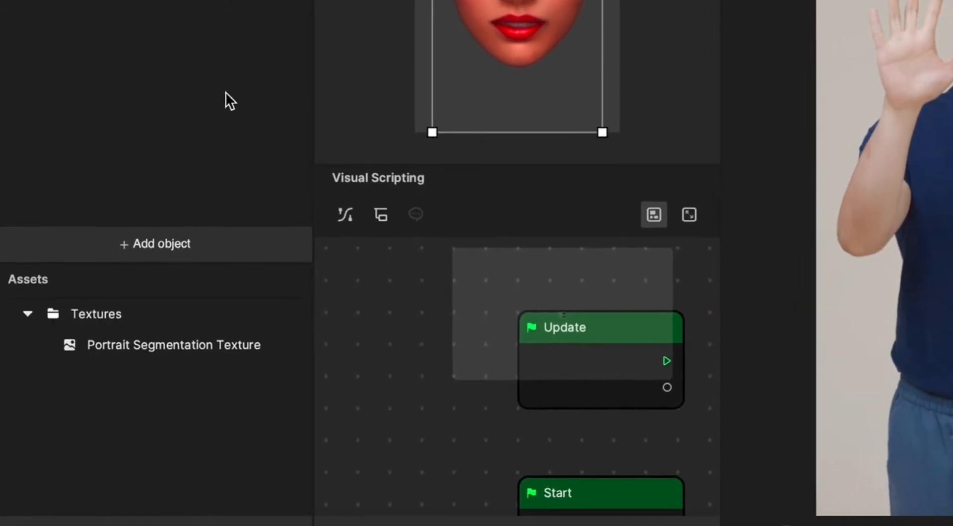
# Add a Head Tracker under the Camera via AR Tracking.
pyautogui.click(155, 243)
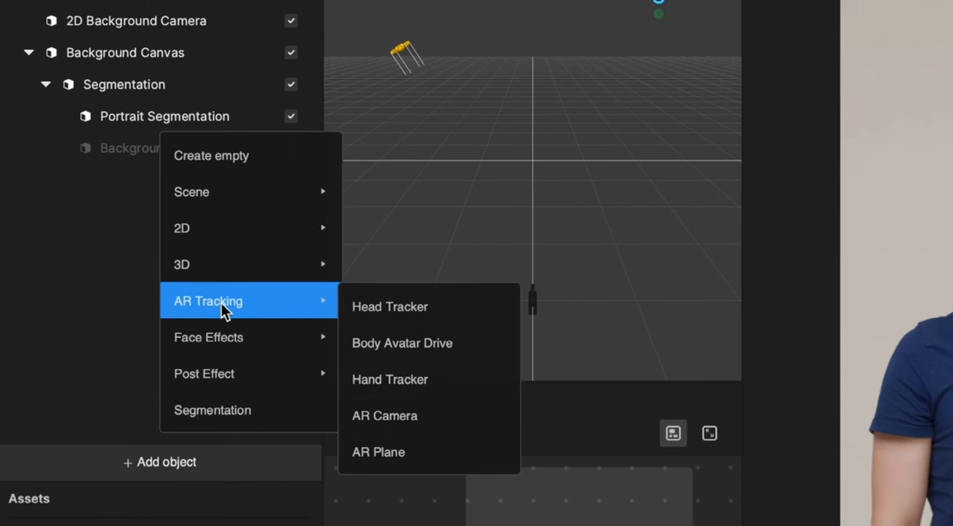
pyautogui.click(390, 306)
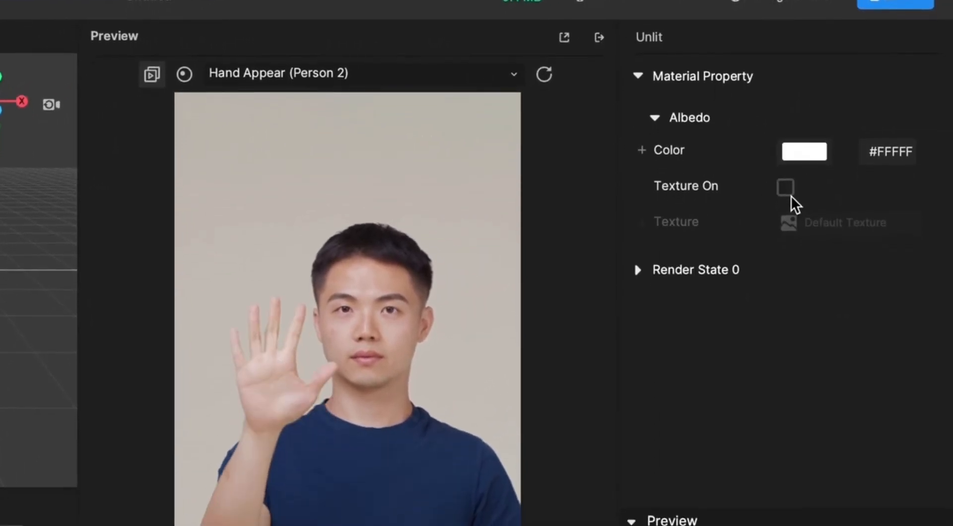
# Enable texturing on the Unlit material and assign the white angel wings PNG.
pyautogui.click(784, 187)
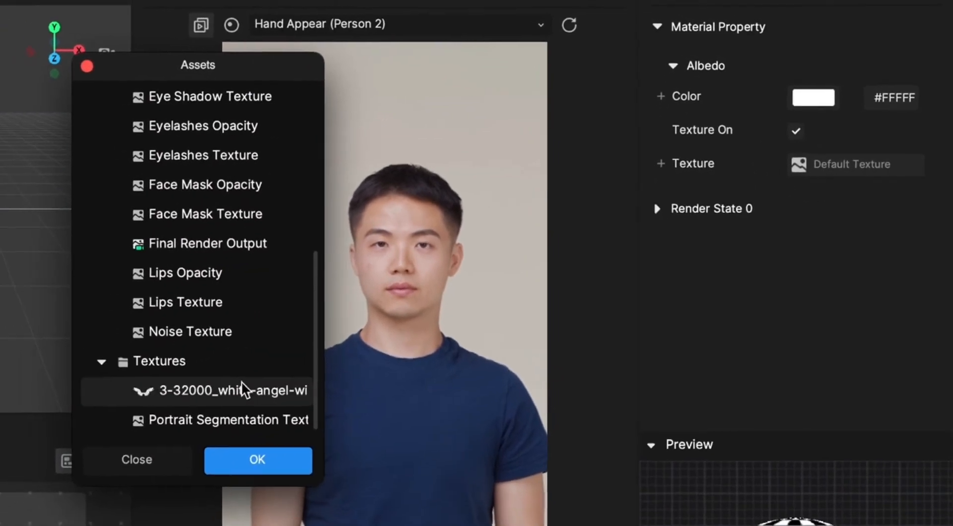
pyautogui.click(257, 459)
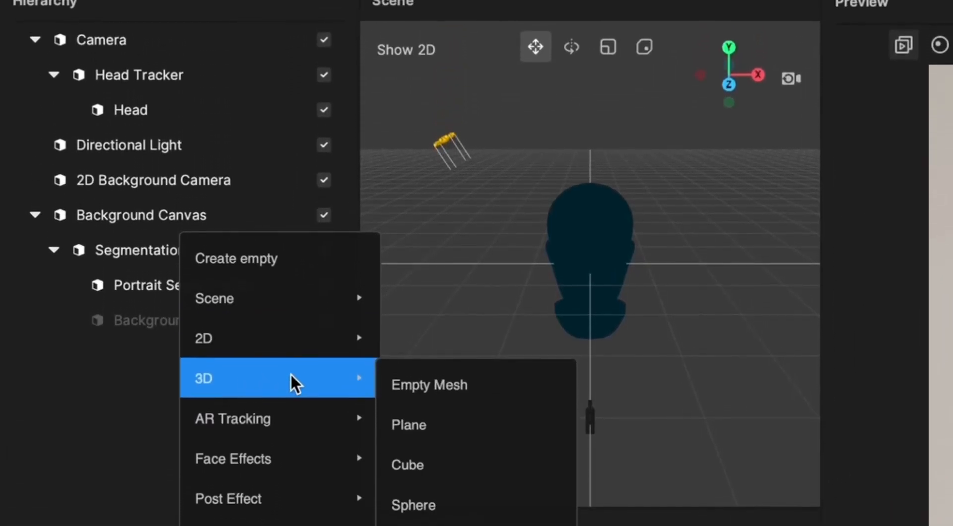
# Add a Plane under the Head Tracker, enlarge it and give it the Unlit material.
pyautogui.click(408, 425)
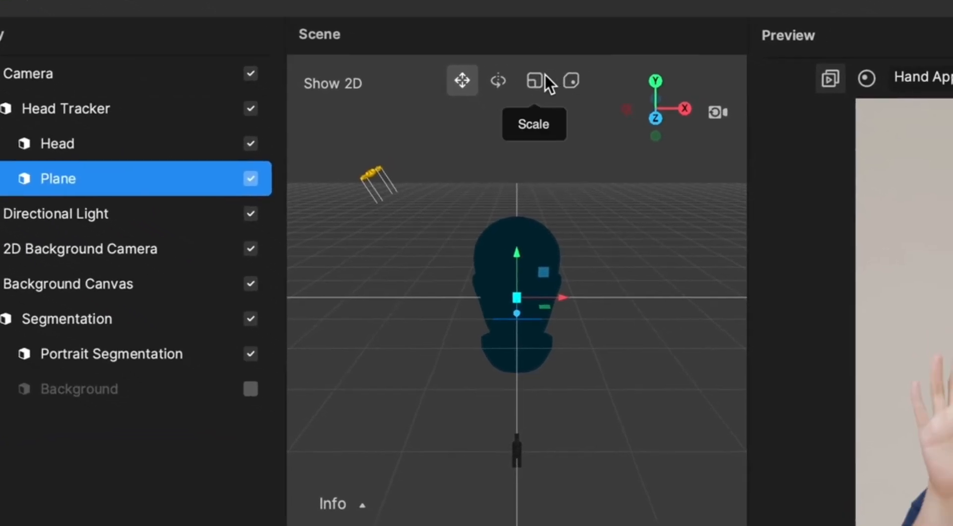
pyautogui.click(533, 80)
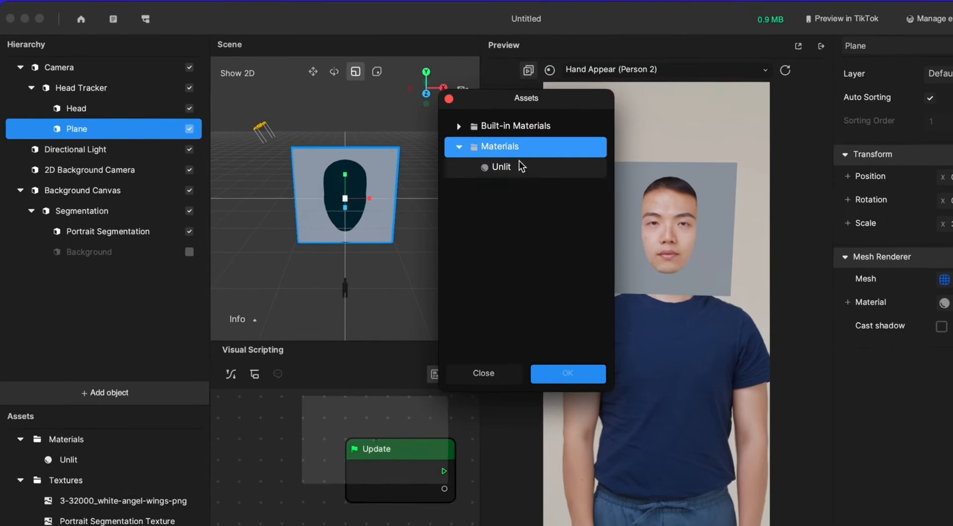
pyautogui.click(566, 373)
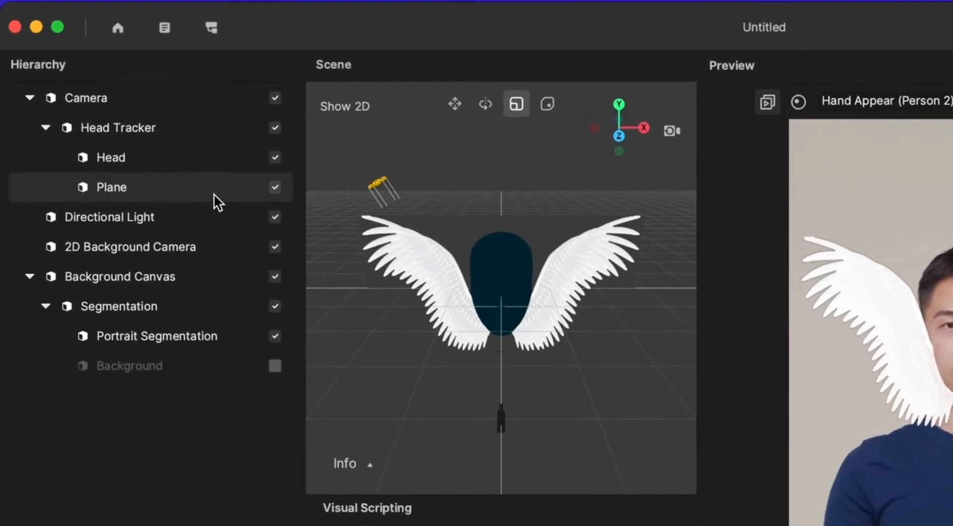
# Move the wings plane lower and wider behind the person and set it to Layer 2.
pyautogui.click(111, 187)
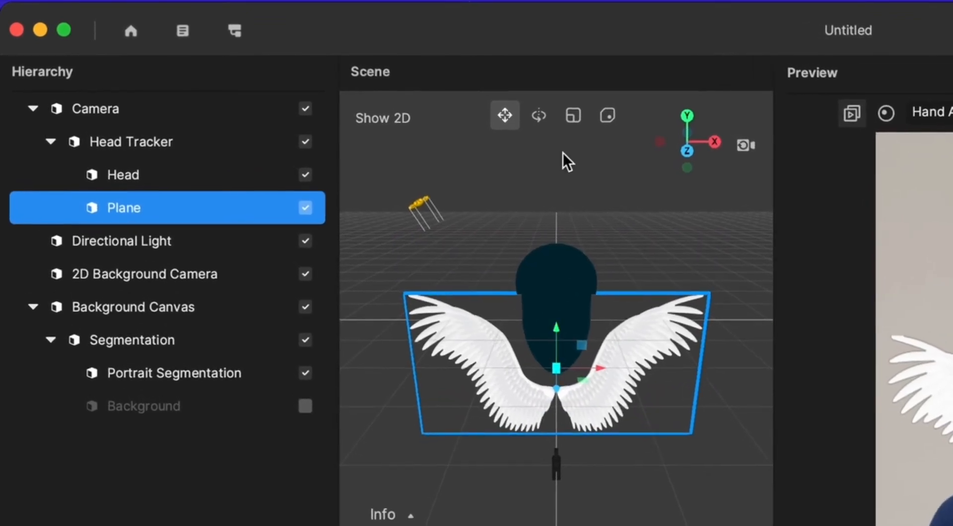
pyautogui.click(571, 119)
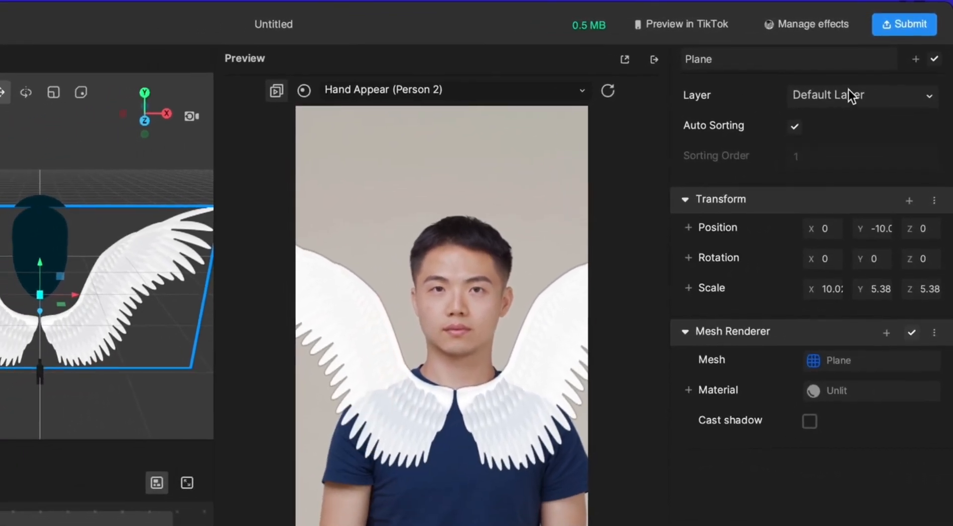
pyautogui.click(858, 95)
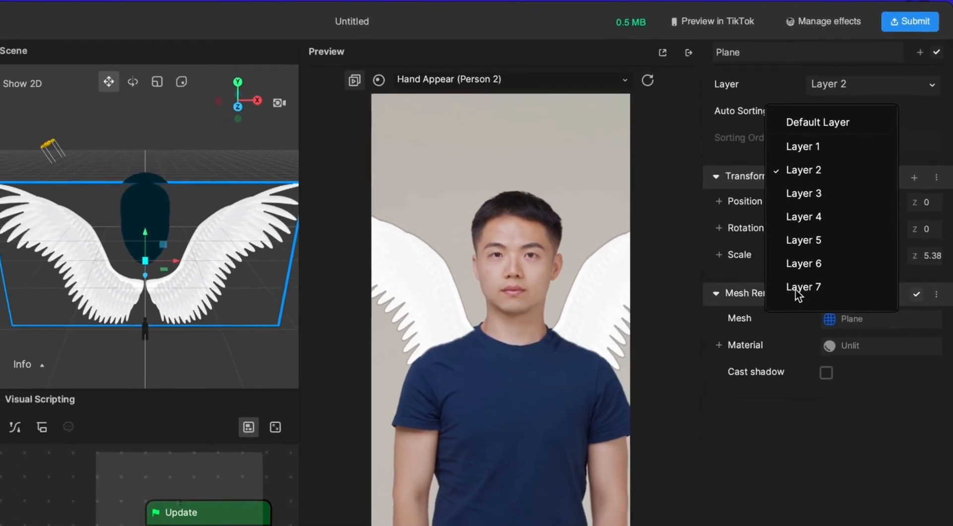